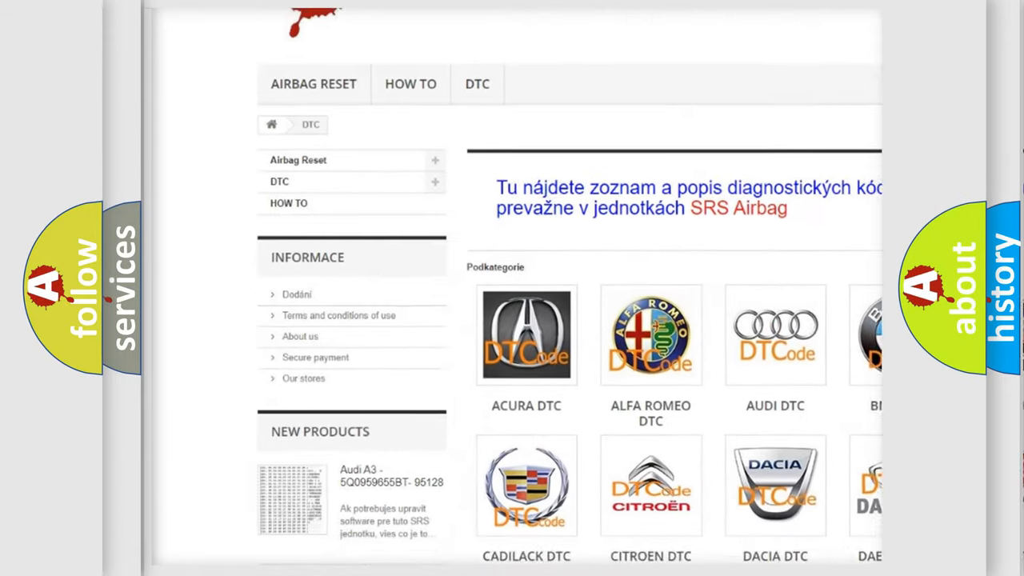
pyautogui.scroll(-3)
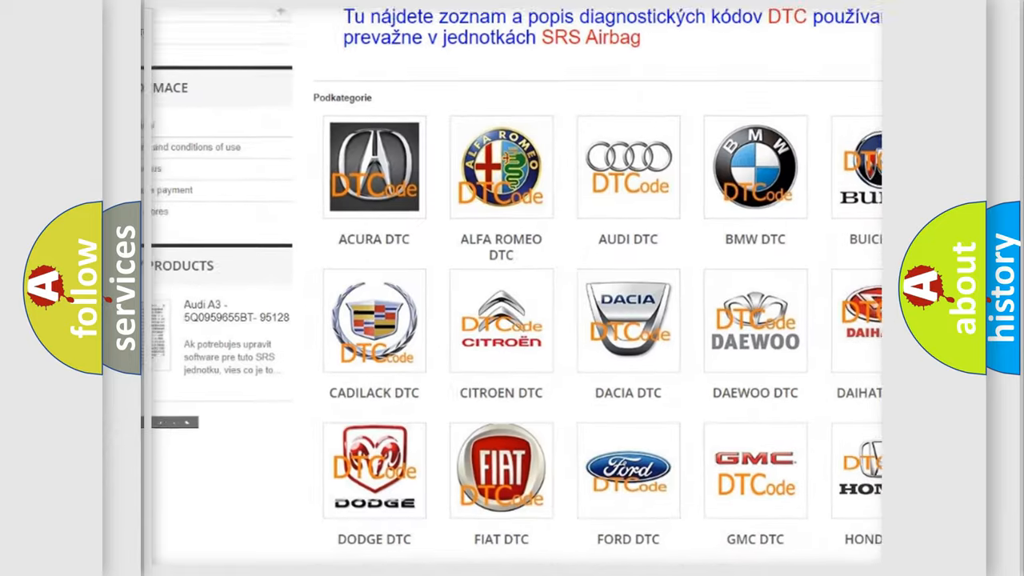